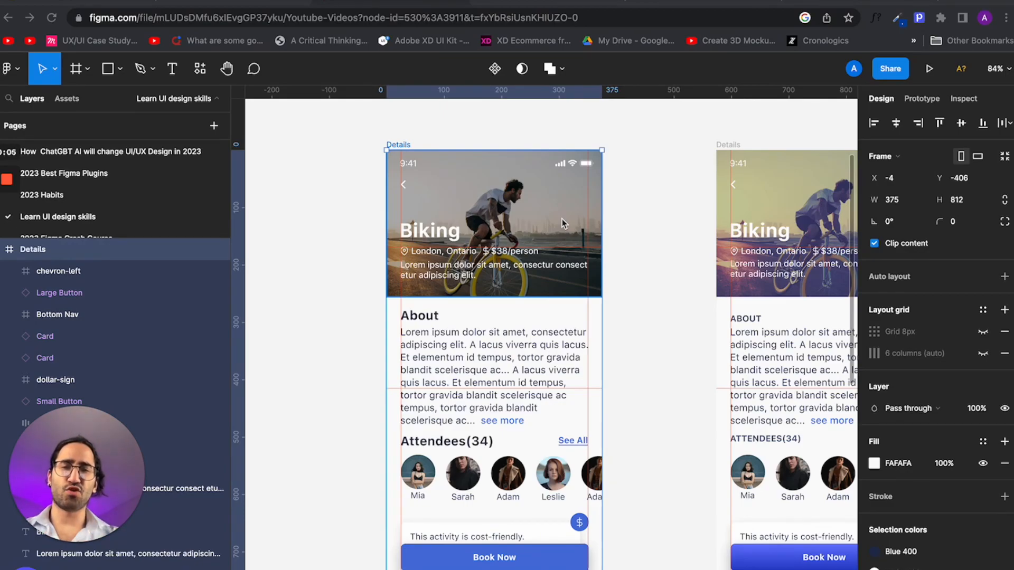
mouse_move(653, 193)
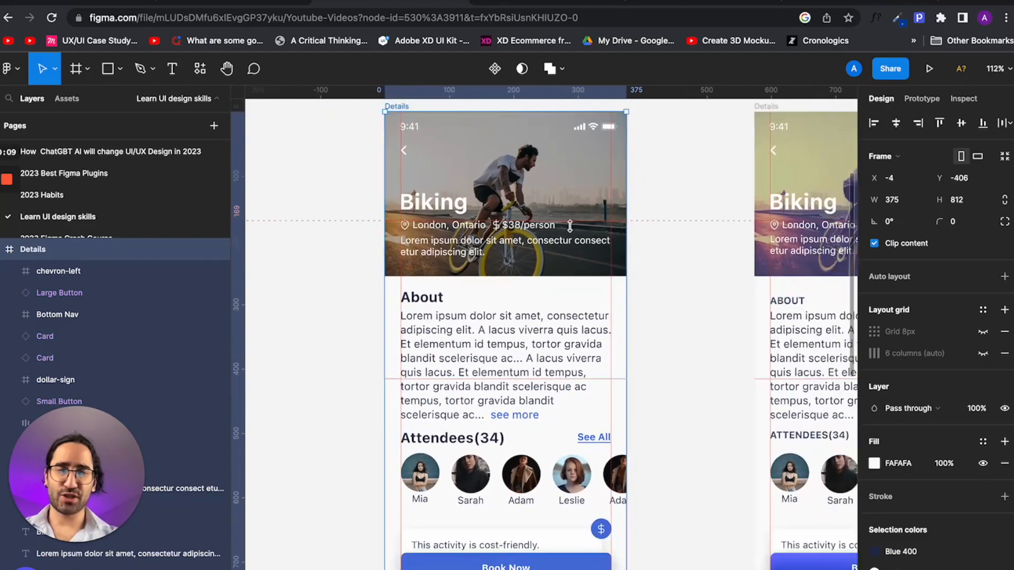
Zoom into the Details frame and select the About heading to view its SF Pro Text Bold 22 settings.
scroll("down", 3)
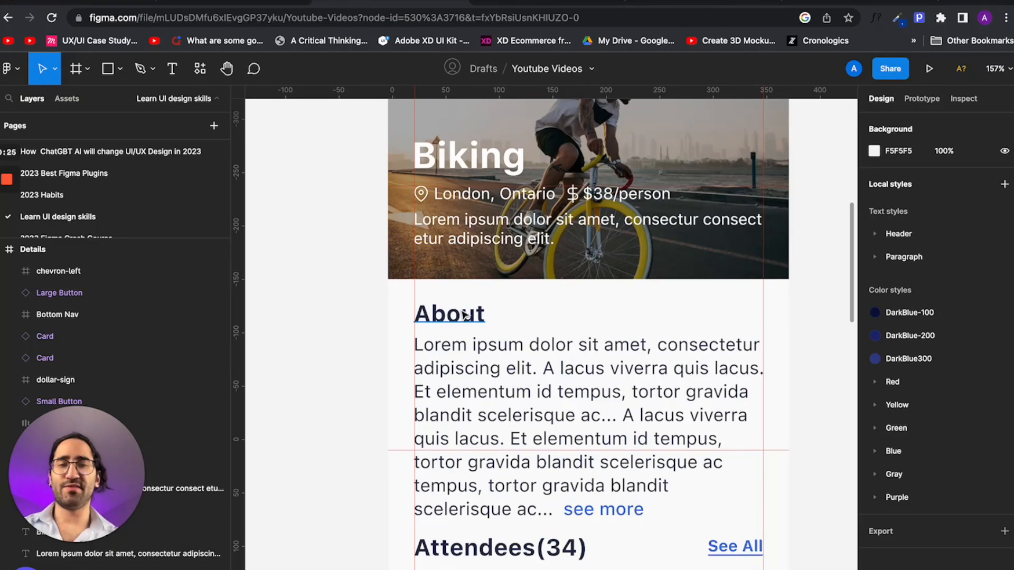
left_click(450, 314)
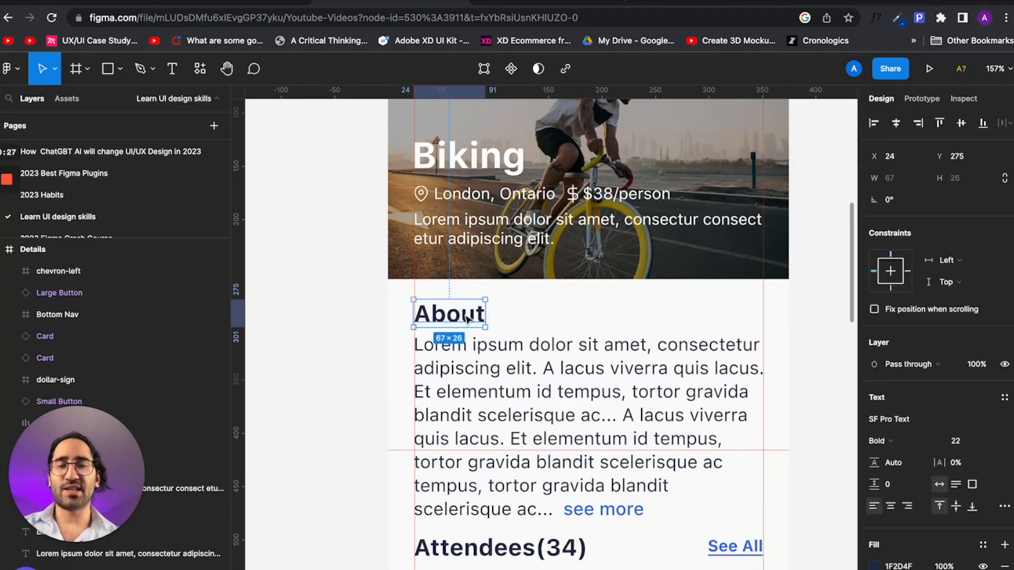